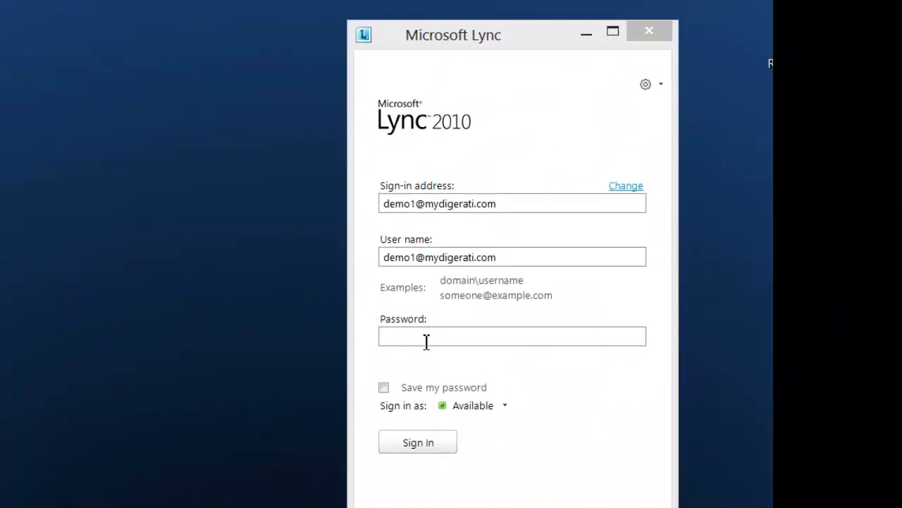
Enter the account password and sign in to Lync.
left_click(512, 336)
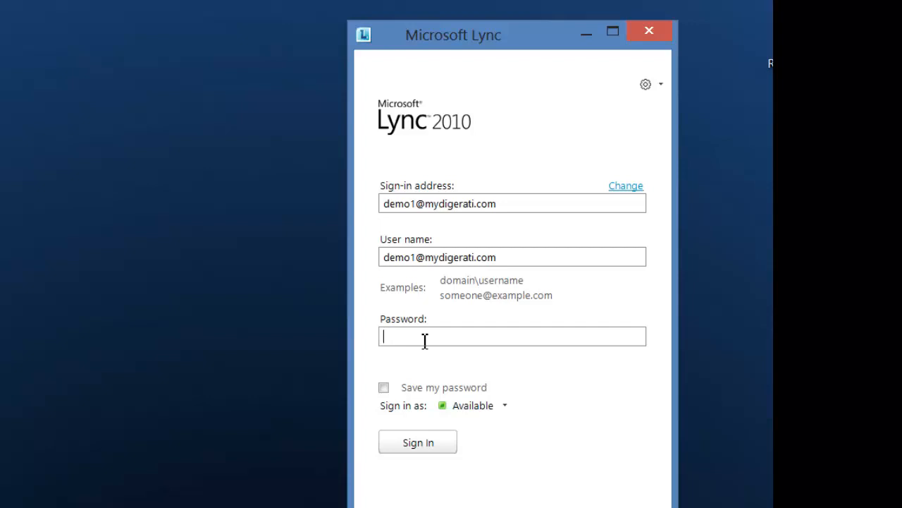
type("password")
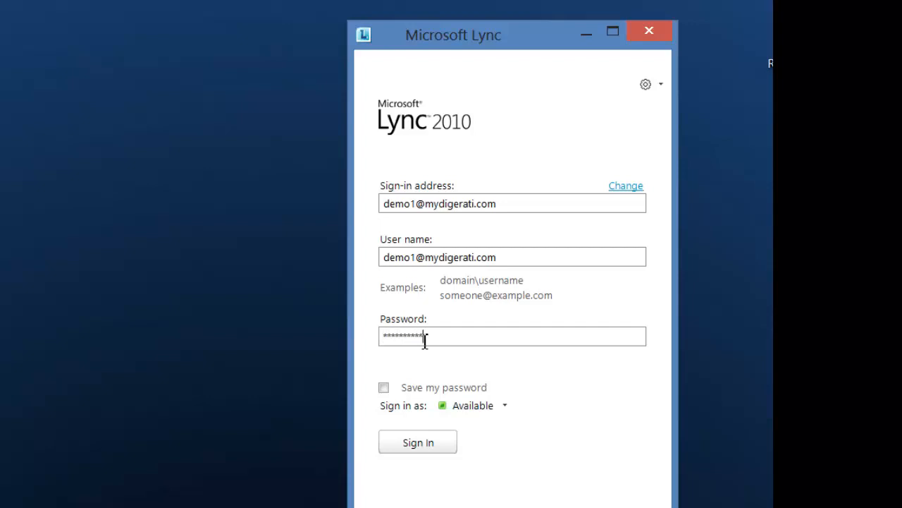
left_click(418, 442)
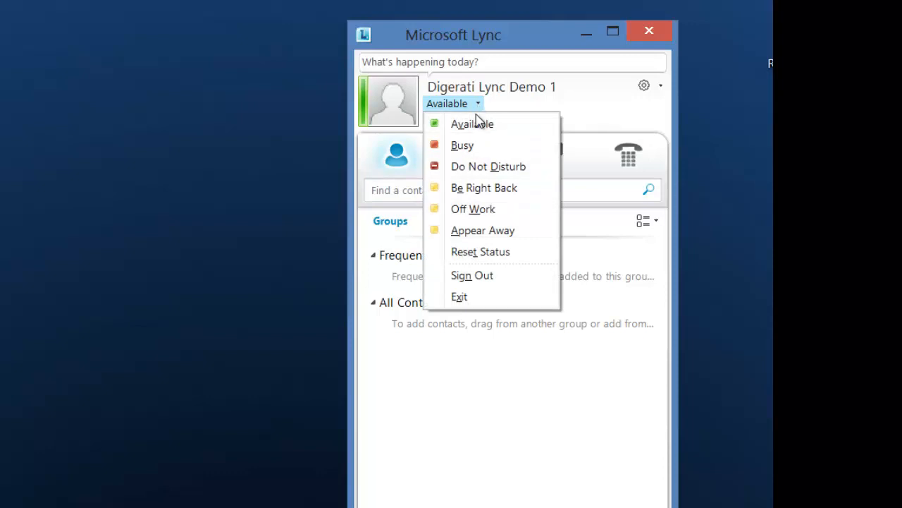
mouse_move(480, 251)
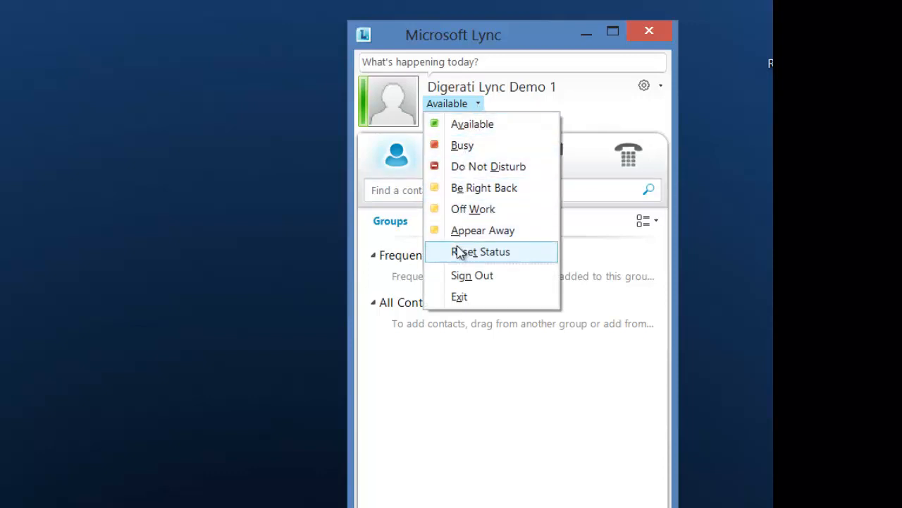
mouse_move(464, 175)
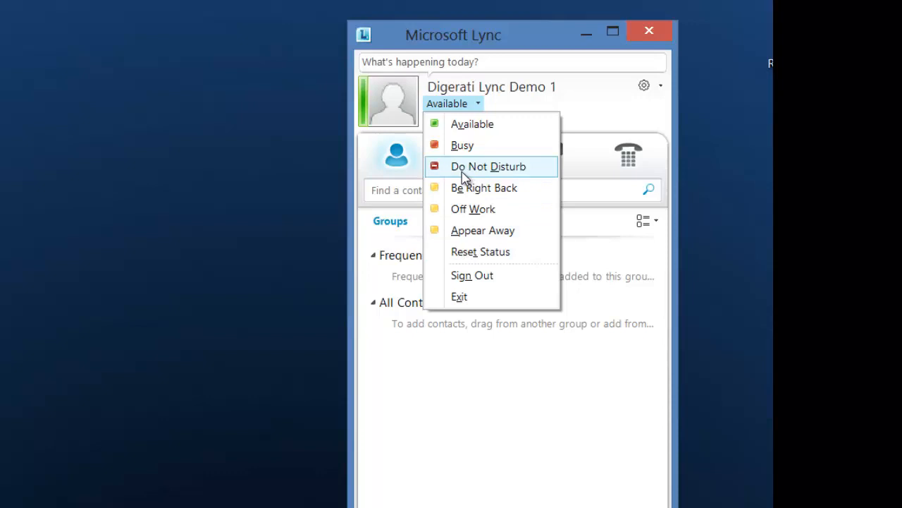
mouse_move(480, 252)
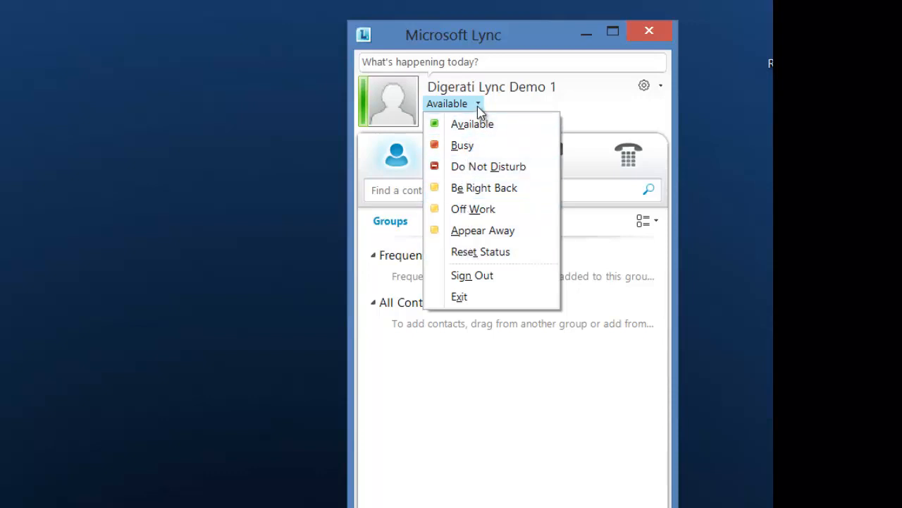
mouse_move(473, 209)
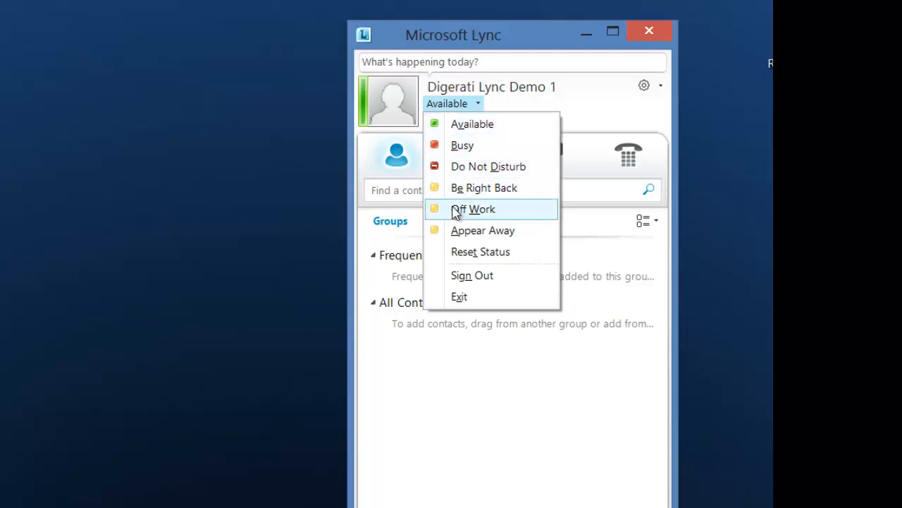
mouse_move(459, 230)
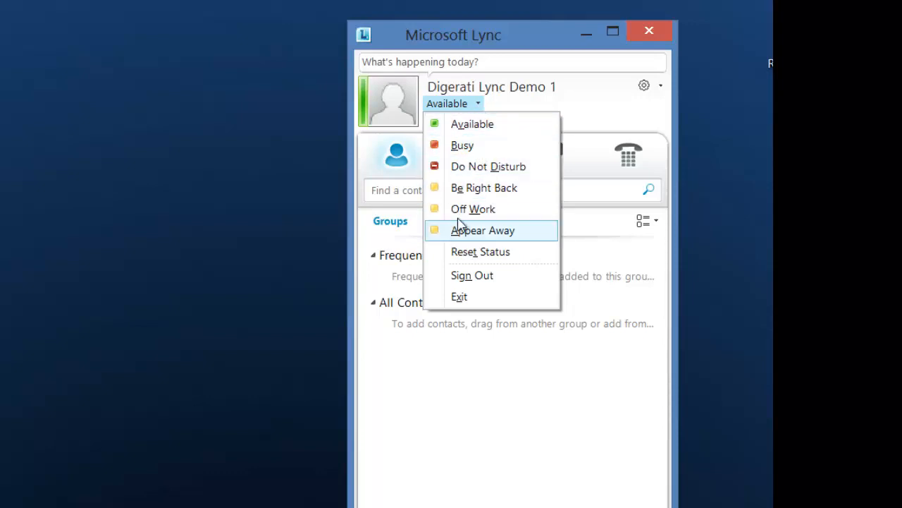
mouse_move(510, 104)
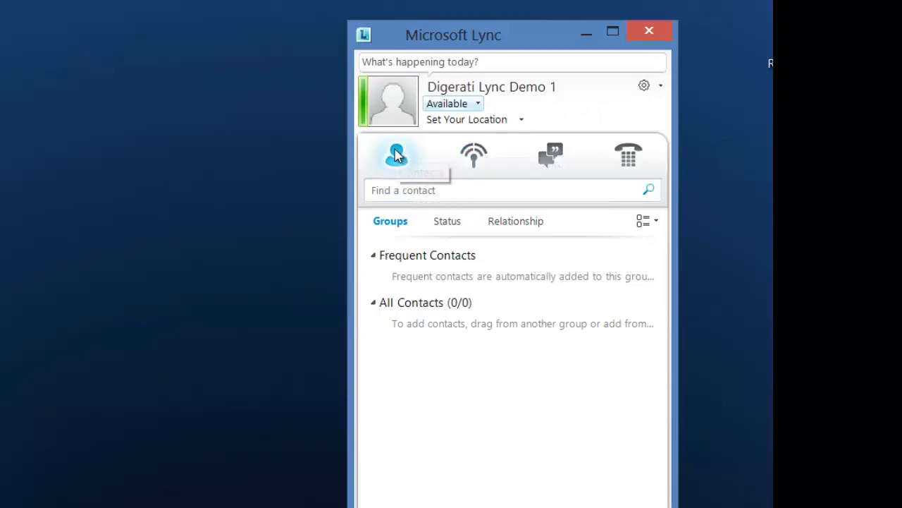
left_click(494, 190)
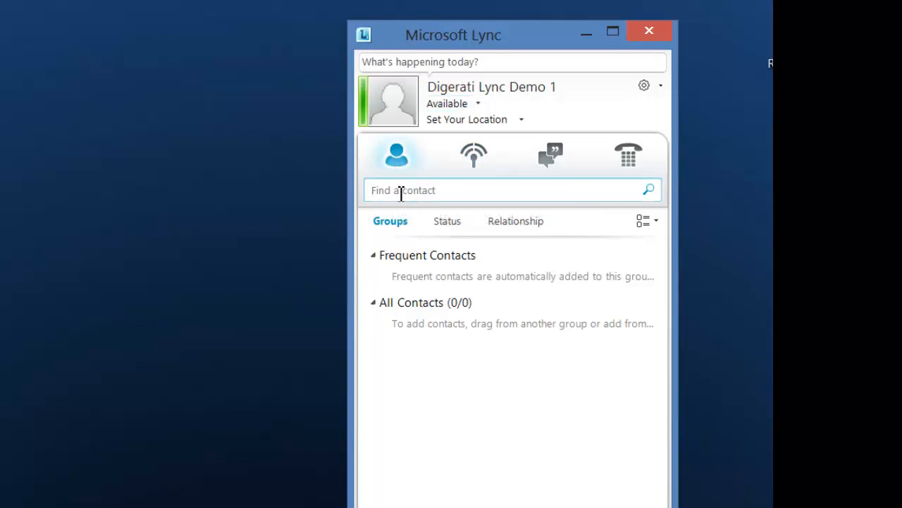
type("de")
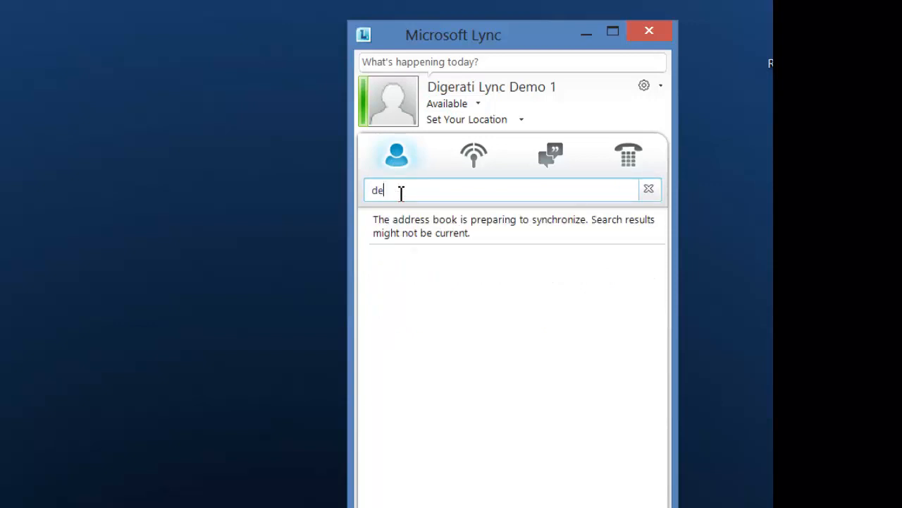
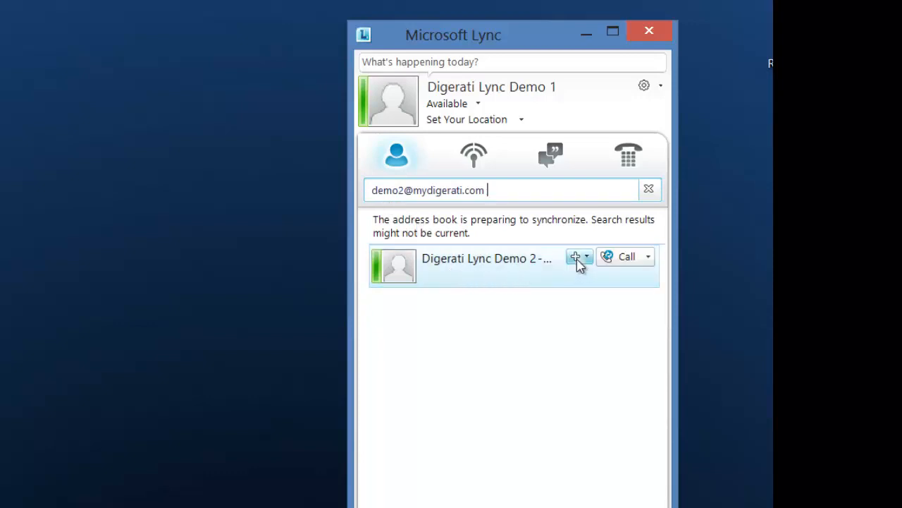
mouse_move(576, 256)
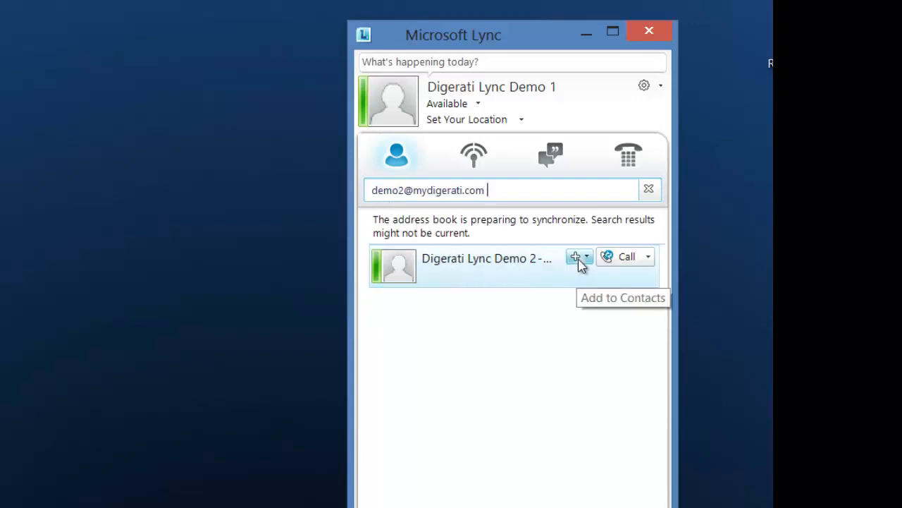
left_click(587, 256)
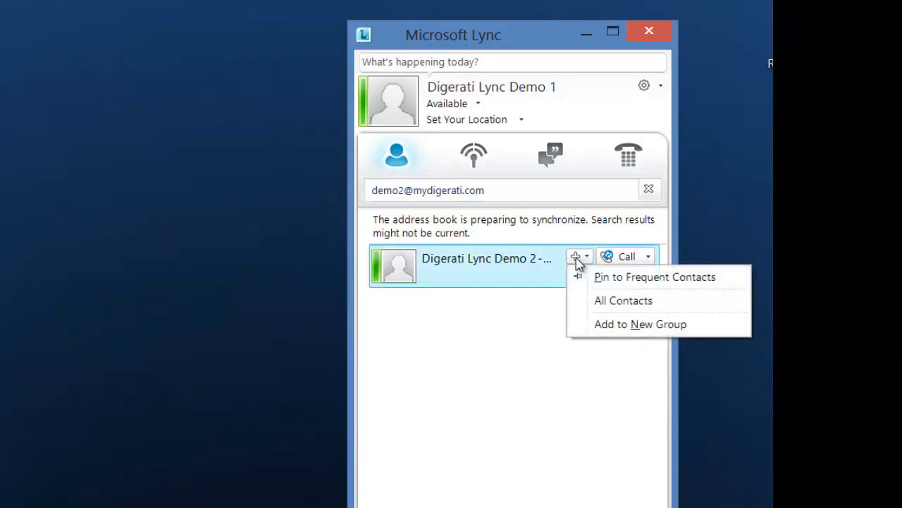
mouse_move(602, 300)
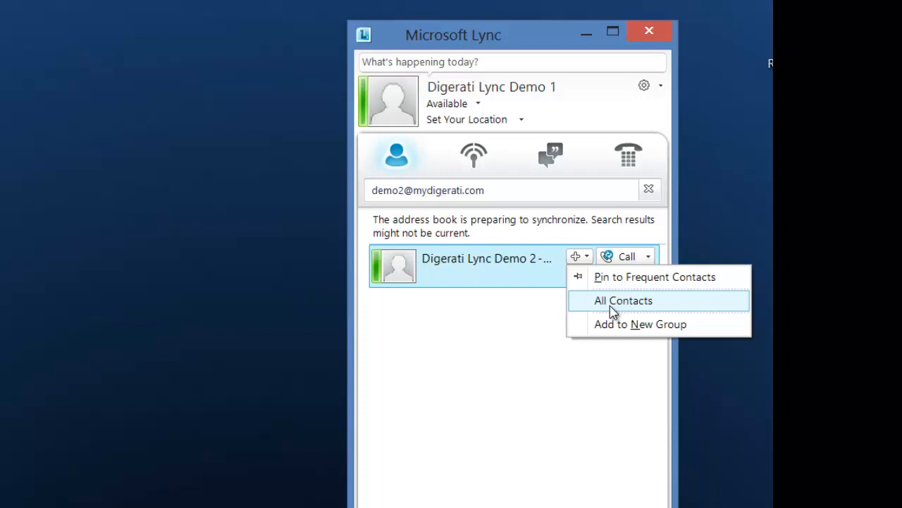
left_click(623, 300)
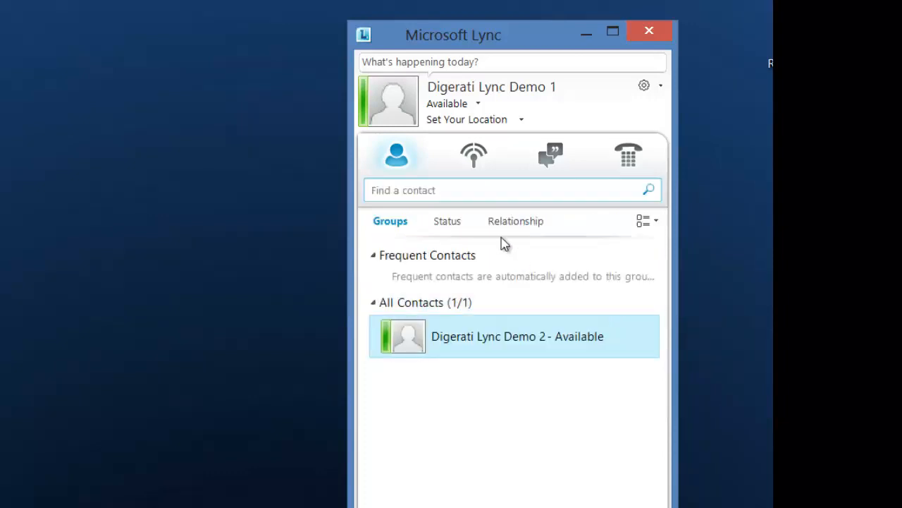
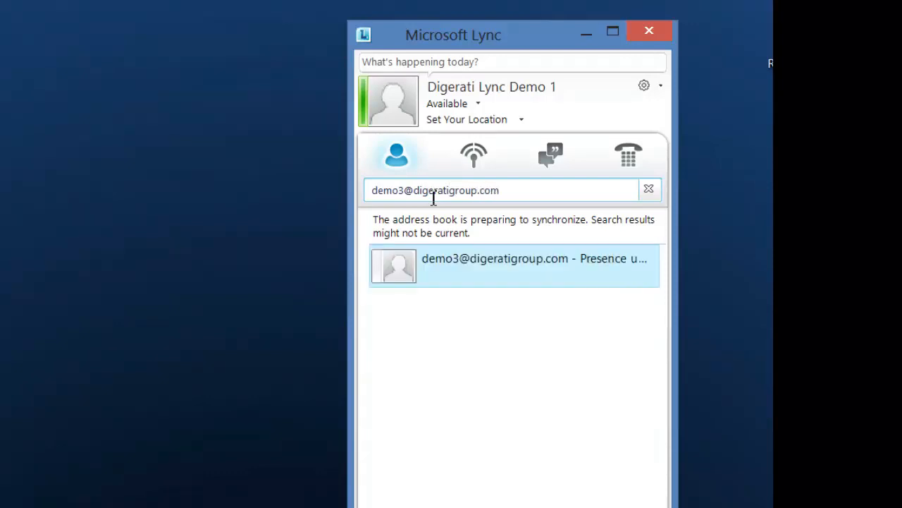
mouse_move(514, 266)
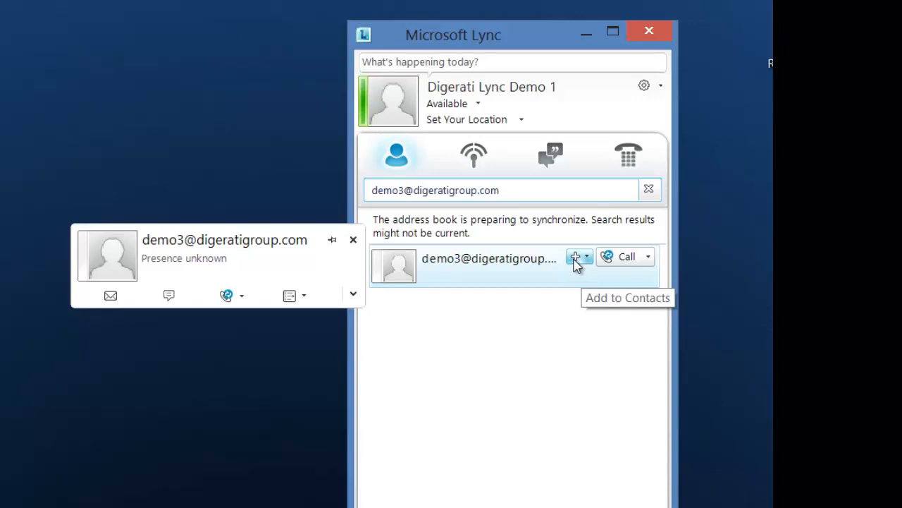
left_click(577, 256)
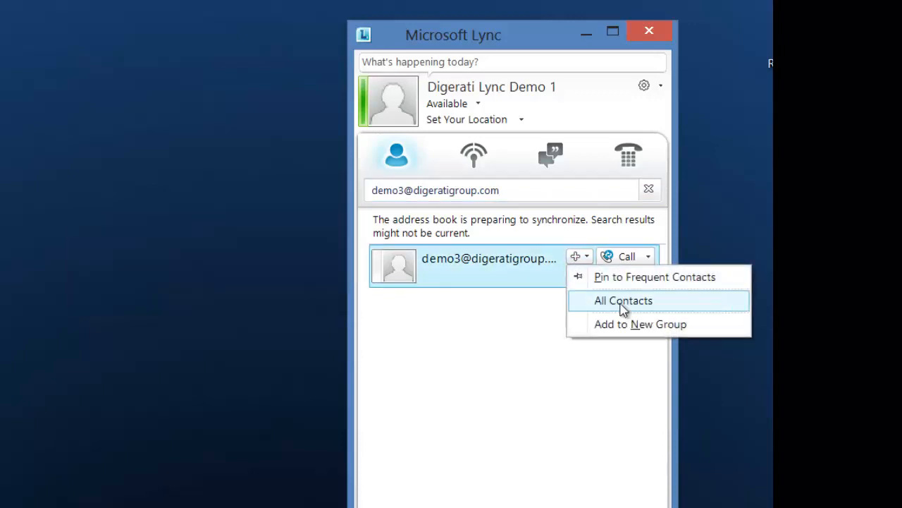
left_click(624, 300)
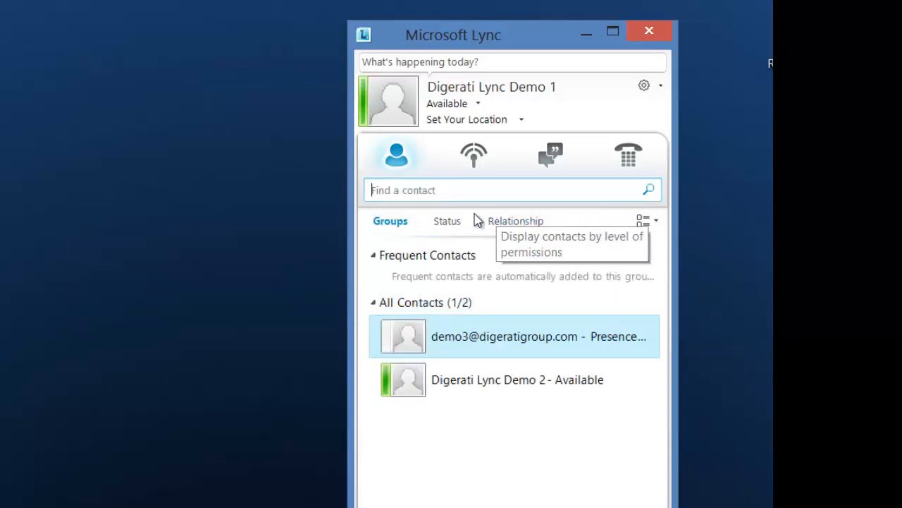
mouse_move(595, 336)
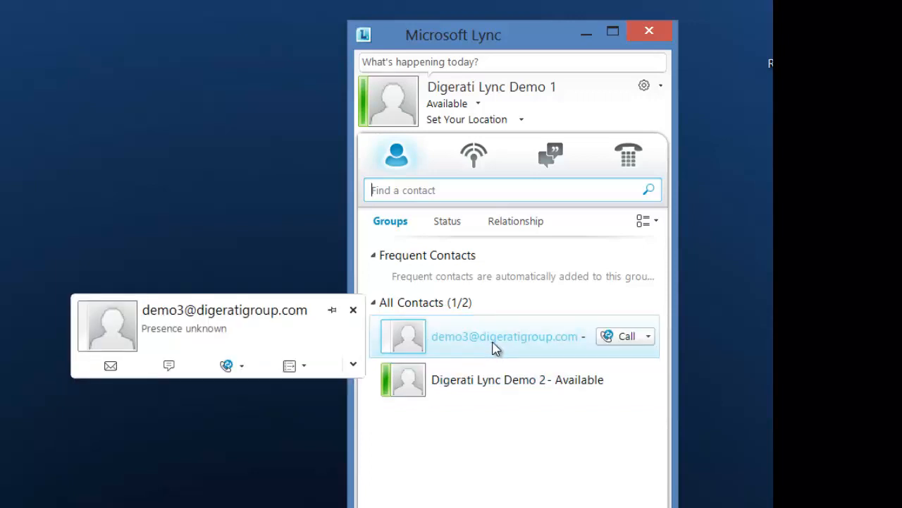
mouse_move(480, 350)
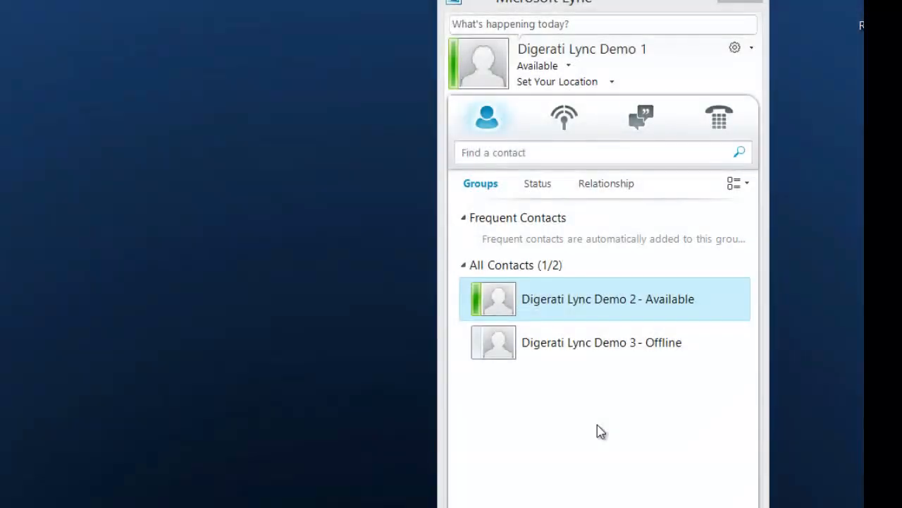
mouse_move(597, 433)
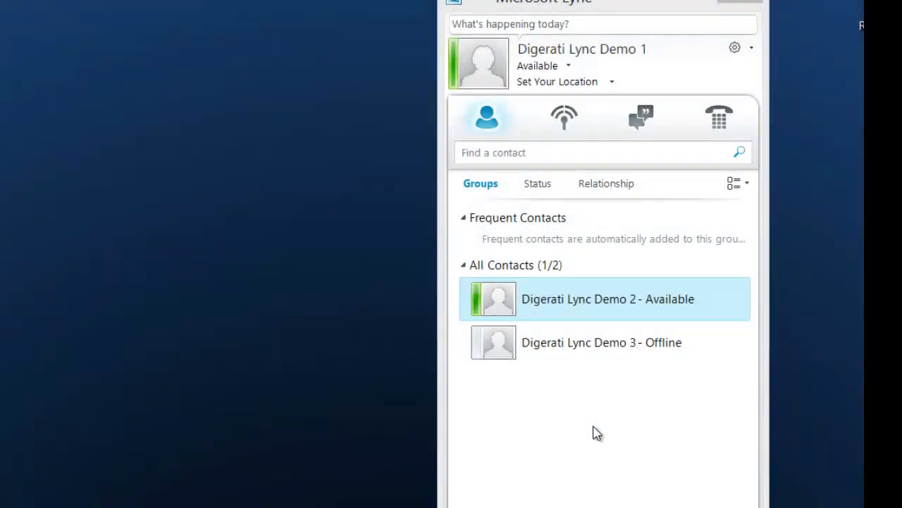
mouse_move(589, 411)
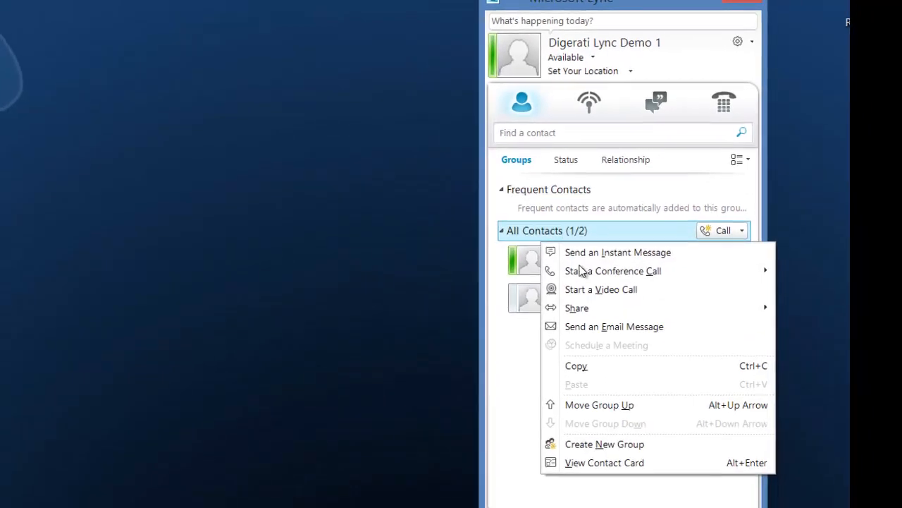
Create a new group named Sales and move Digerati Lync Demo 3 into it.
left_click(604, 444)
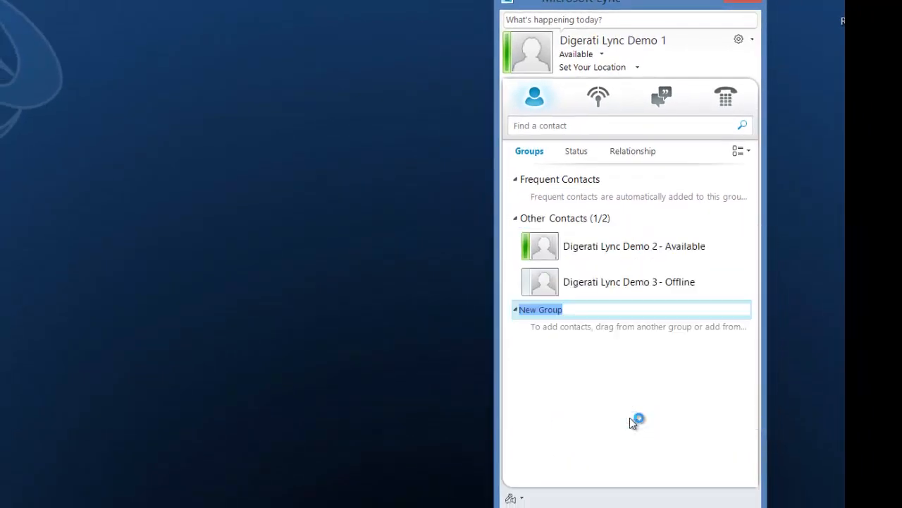
type("Sales (0/0")
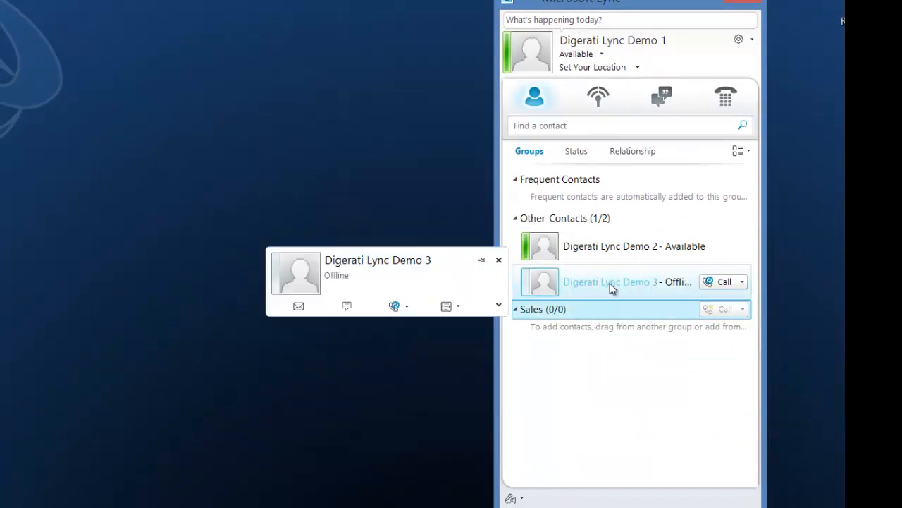
right_click(609, 281)
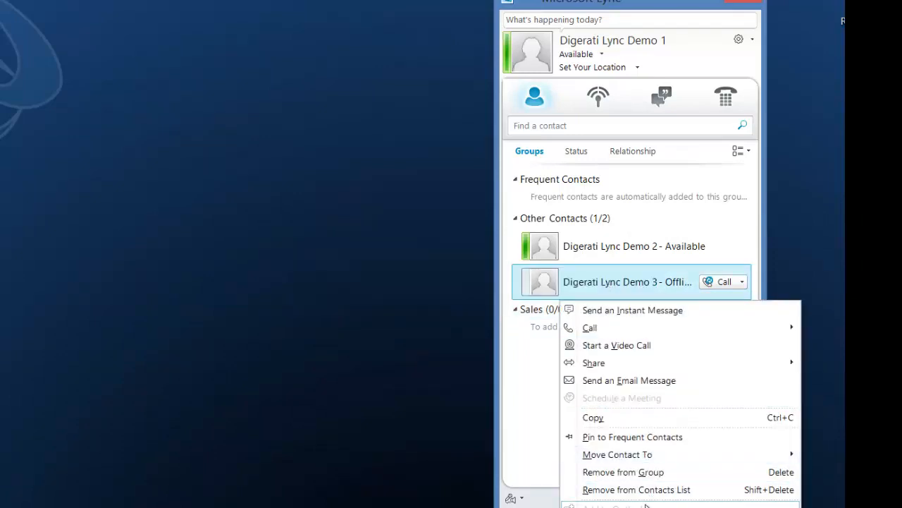
mouse_move(616, 454)
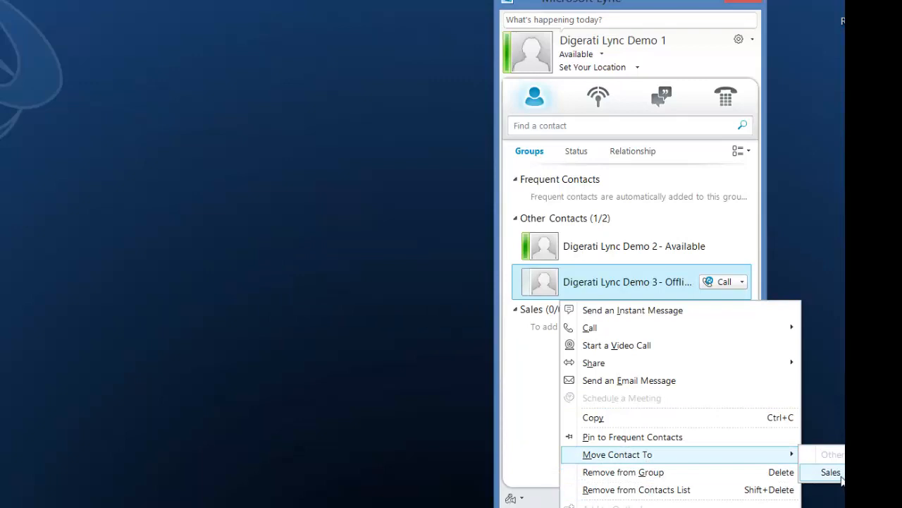
left_click(830, 472)
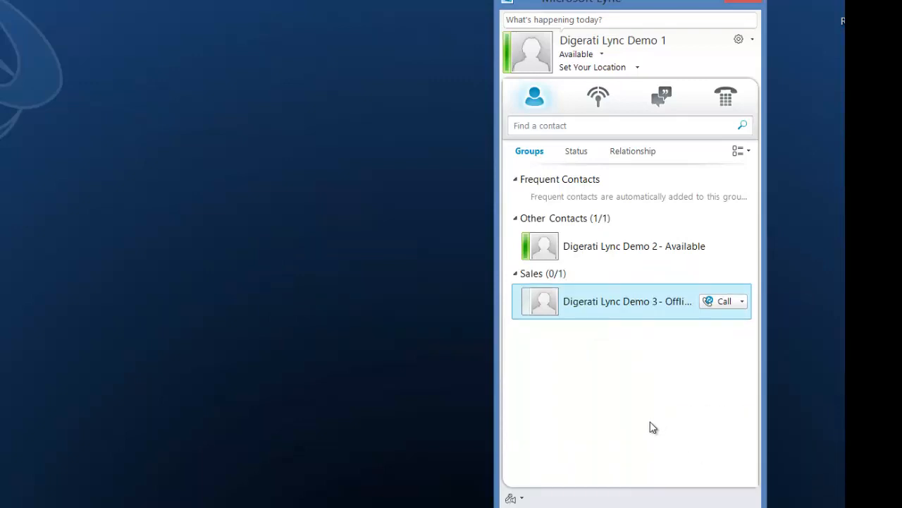
mouse_move(636, 413)
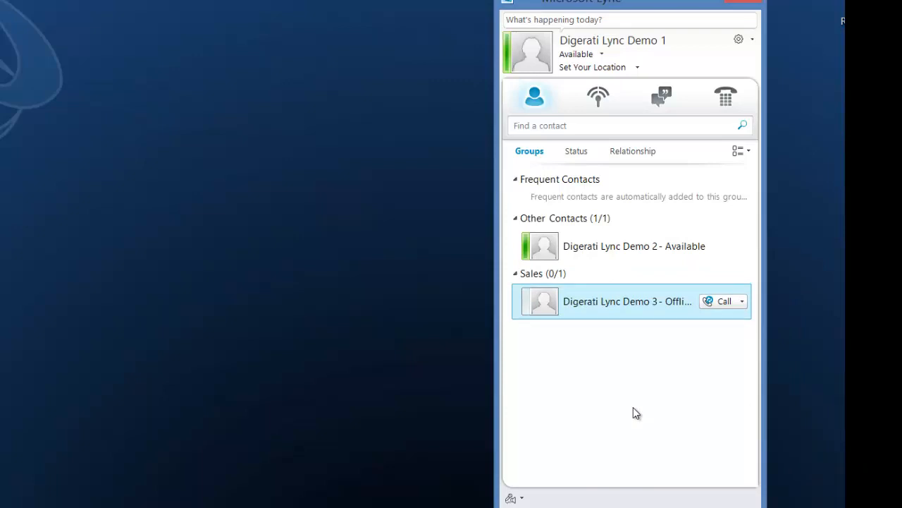
mouse_move(623, 280)
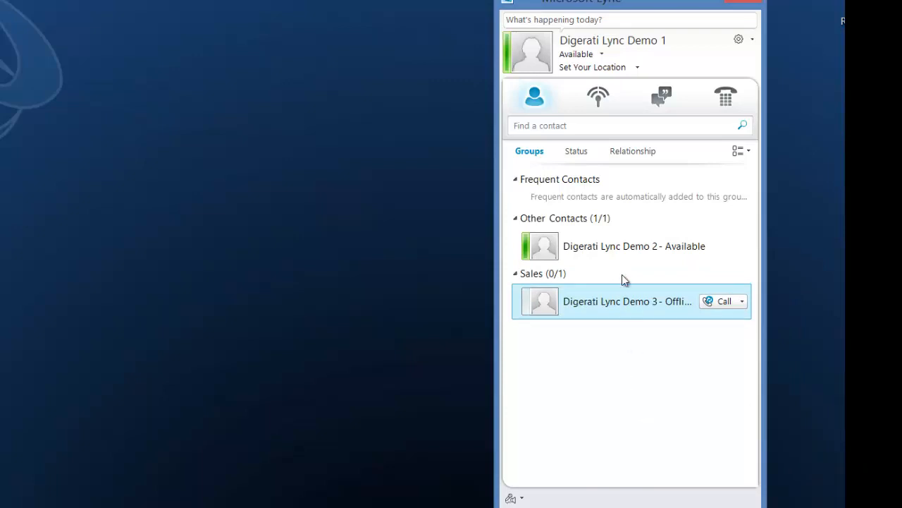
Start an IM with Digerati Lync Demo 2 and send 'Hello are you there?'.
double_click(633, 246)
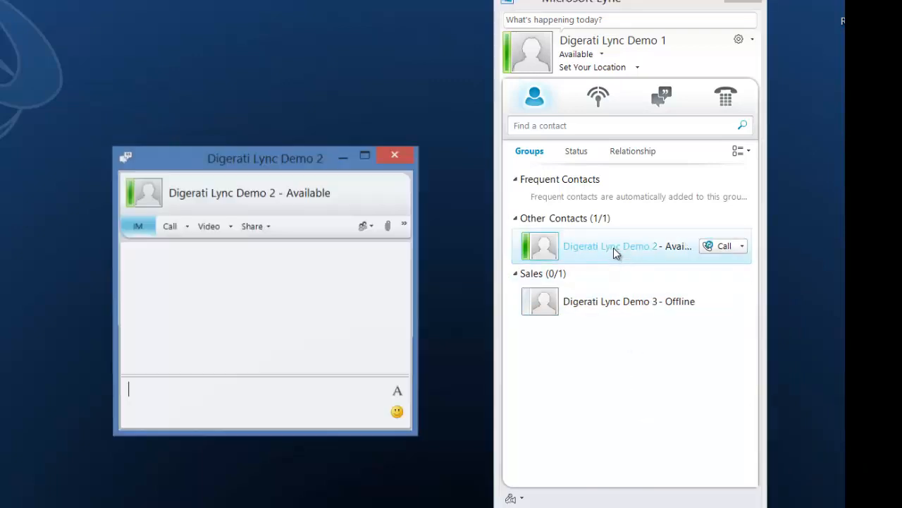
left_click_drag(264, 158, 528, 200)
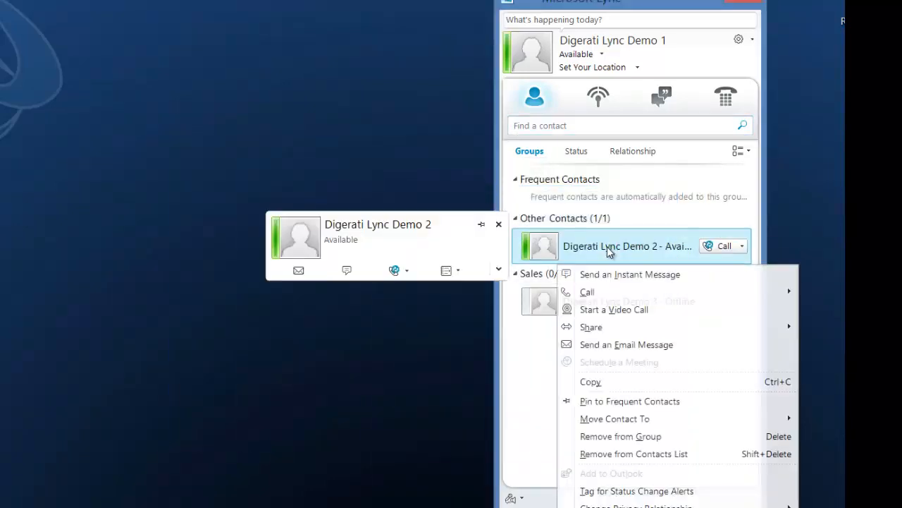
left_click(619, 283)
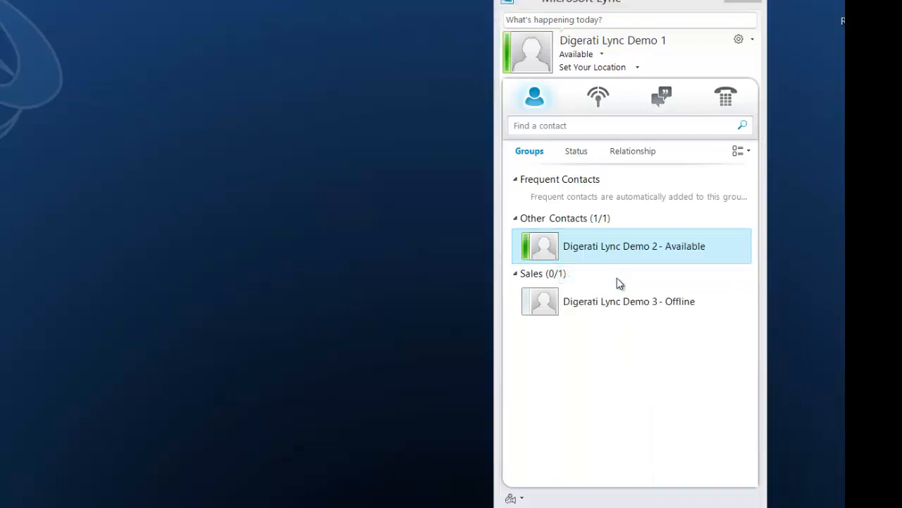
double_click(633, 246)
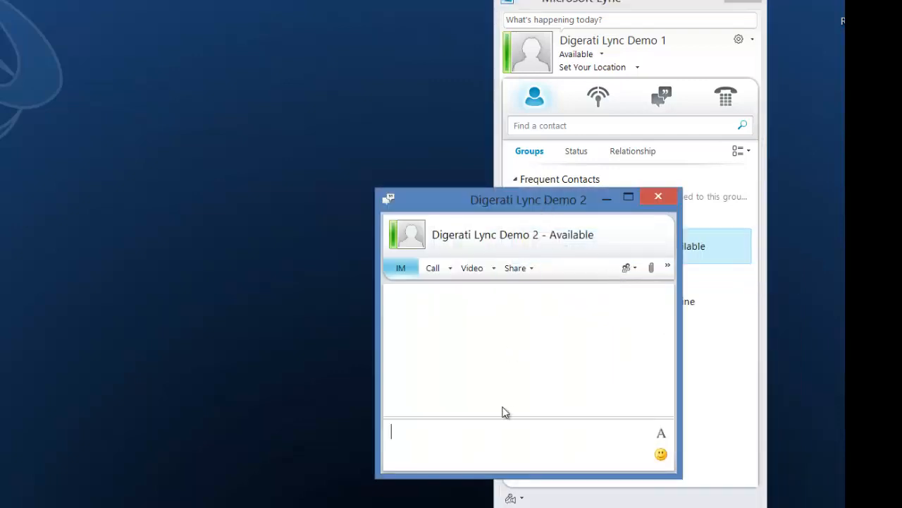
mouse_move(498, 442)
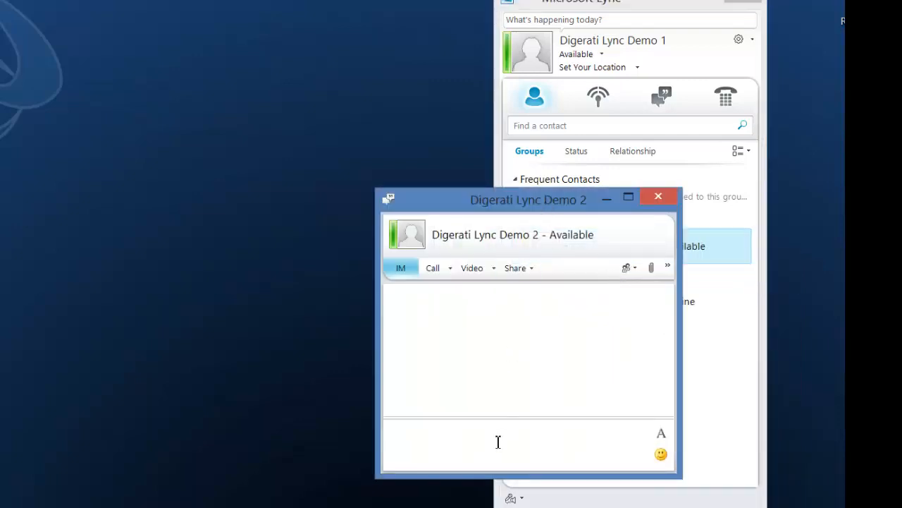
type("Hello are t")
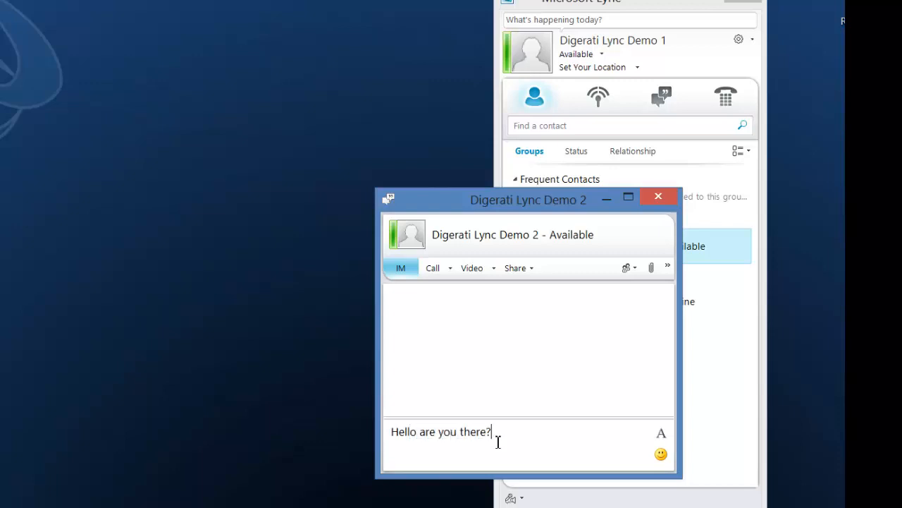
key("enter")
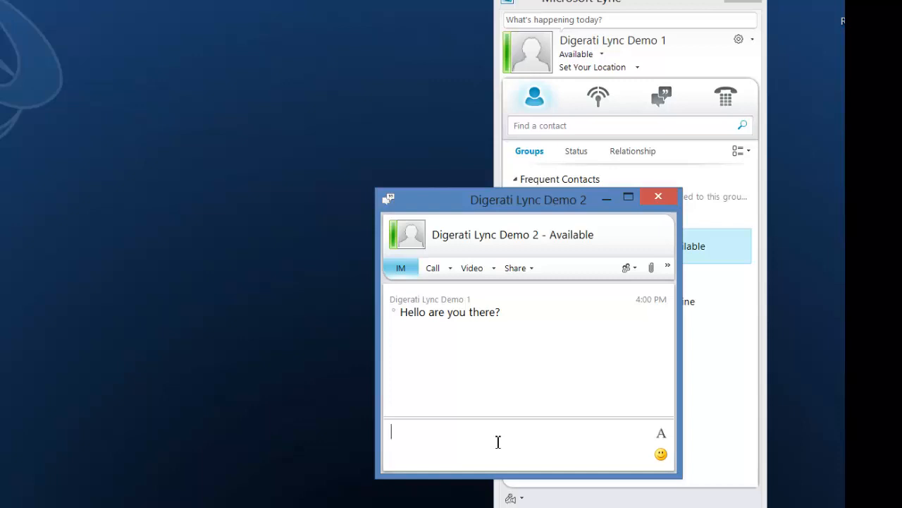
After Demo 2 replies Yes, compose a question asking whether the screen can be shared.
type("Yes")
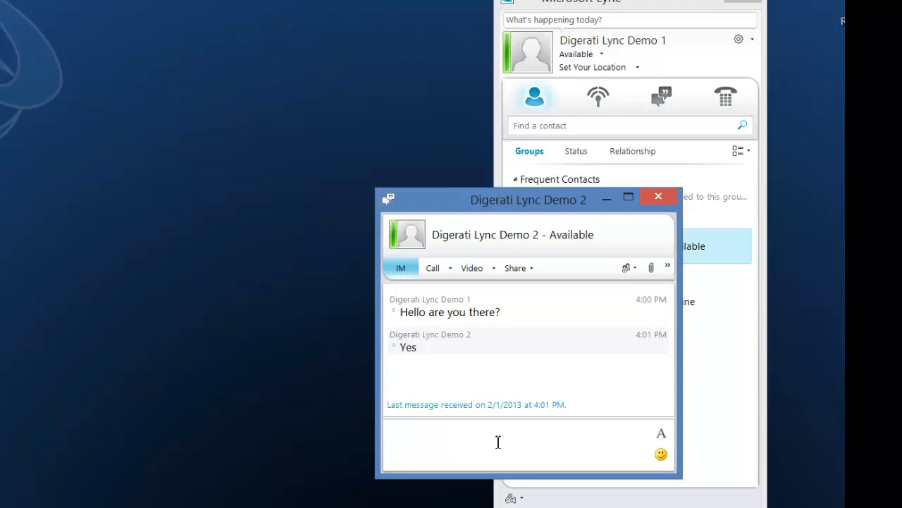
type("C")
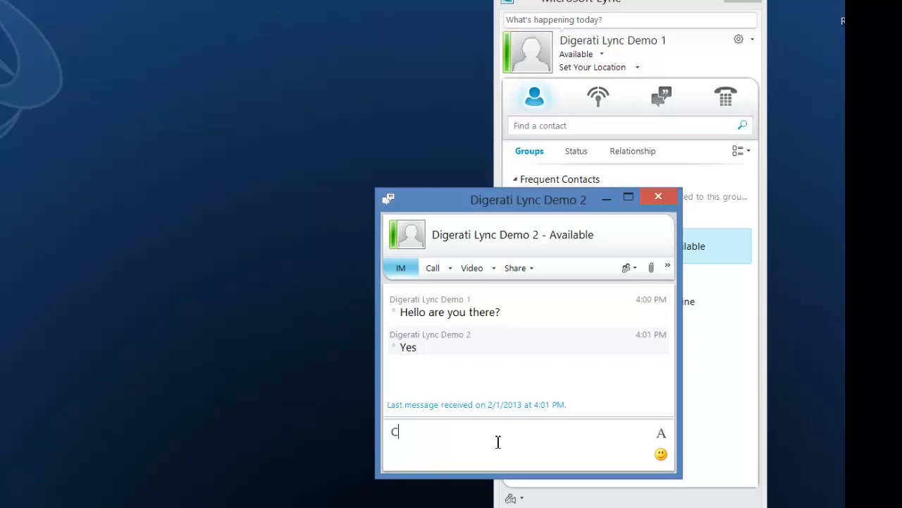
type("an I share m")
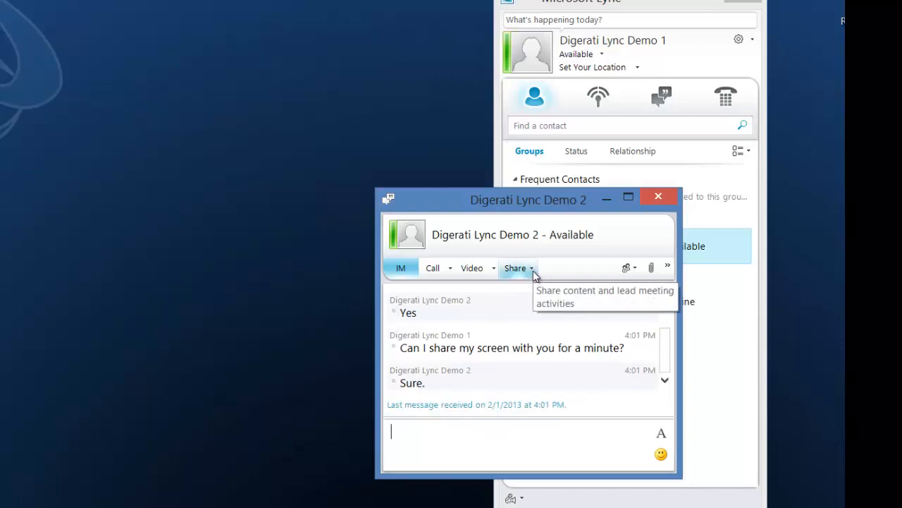
Share the entire desktop in the conversation with Demo 2, confirming the warning.
left_click(517, 268)
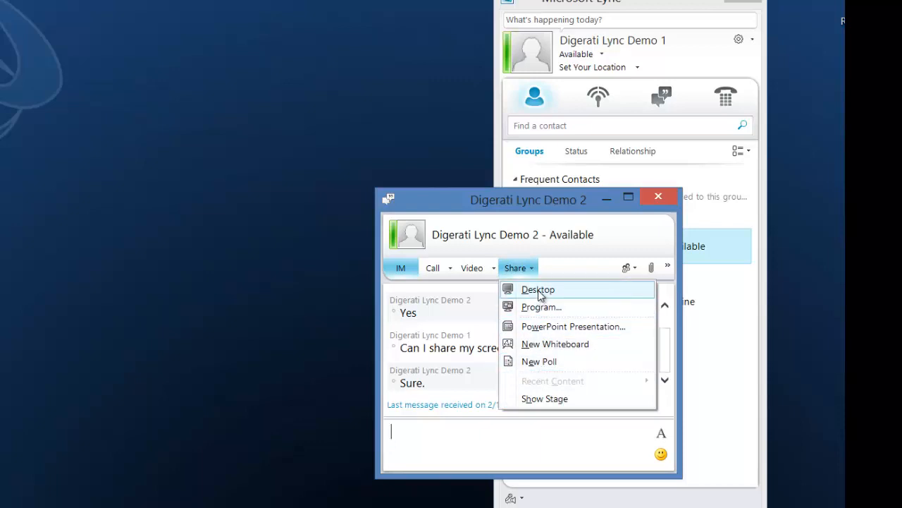
left_click(538, 289)
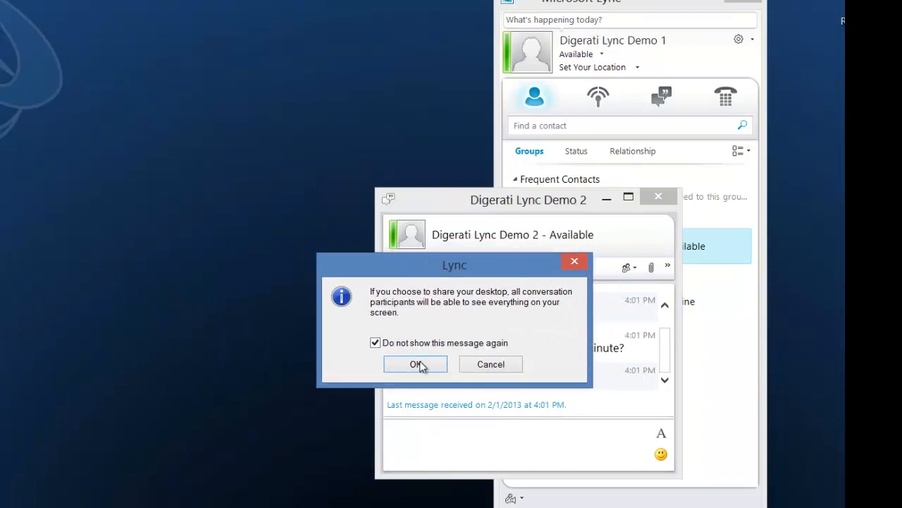
left_click(416, 364)
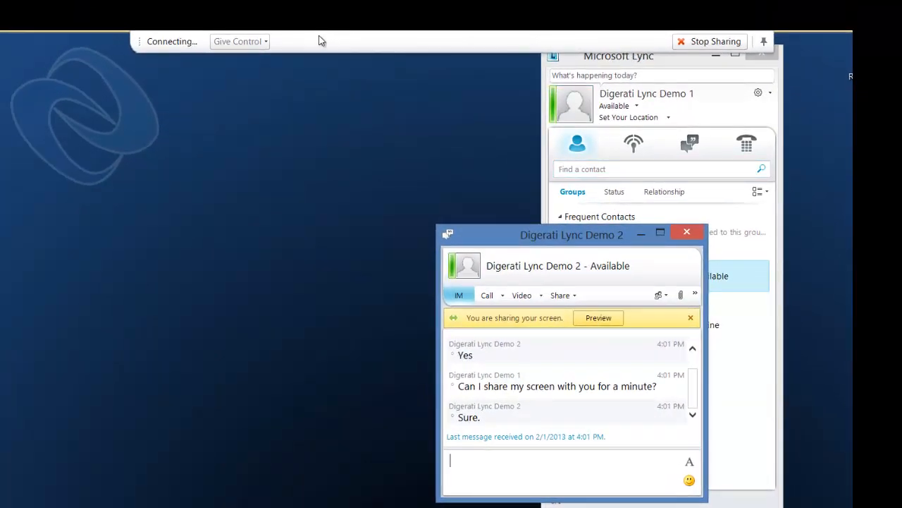
mouse_move(413, 47)
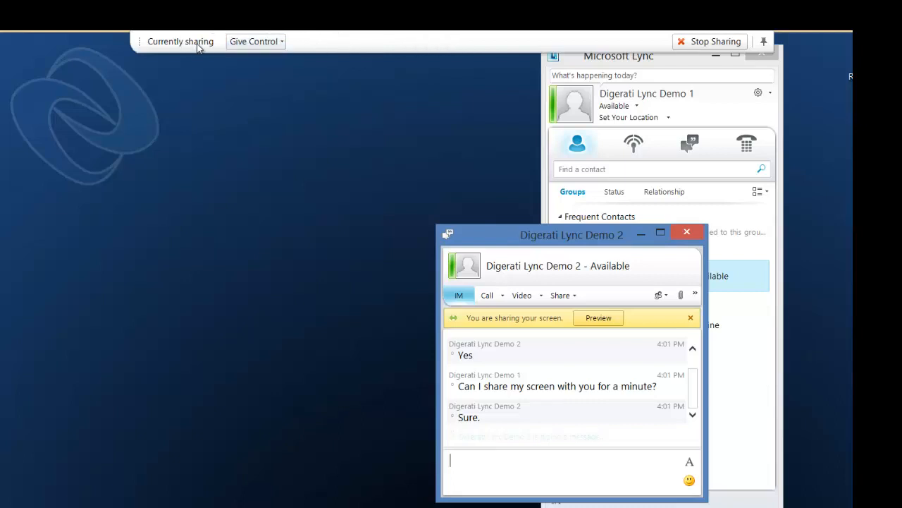
mouse_move(254, 41)
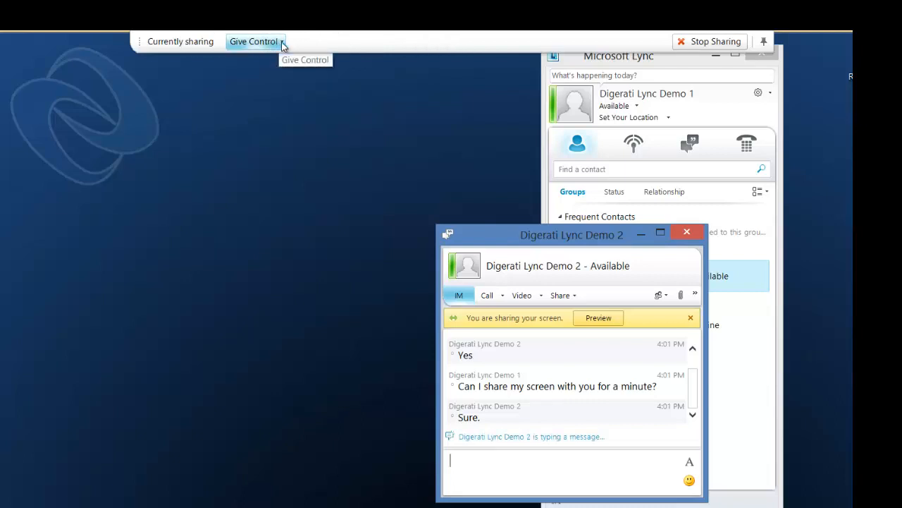
Give Digerati Lync Demo 2 control of the shared desktop and send a thank-you.
left_click(254, 41)
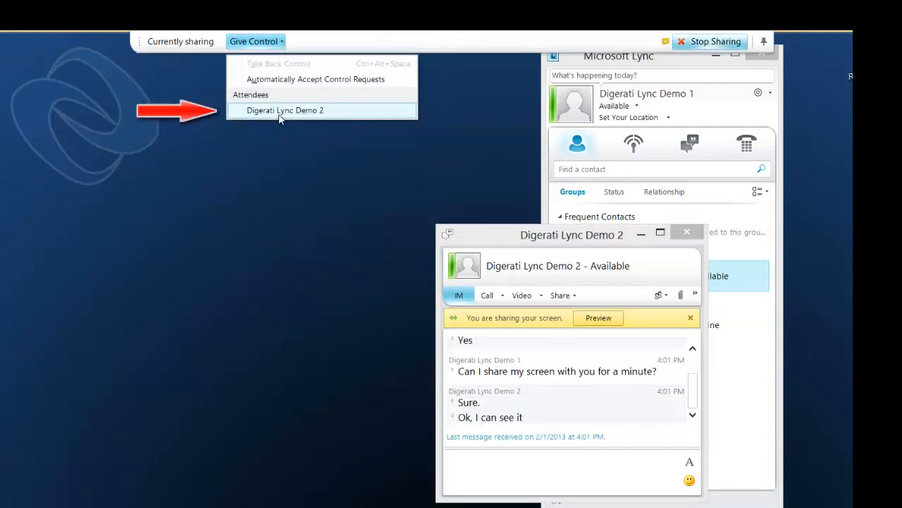
left_click(285, 110)
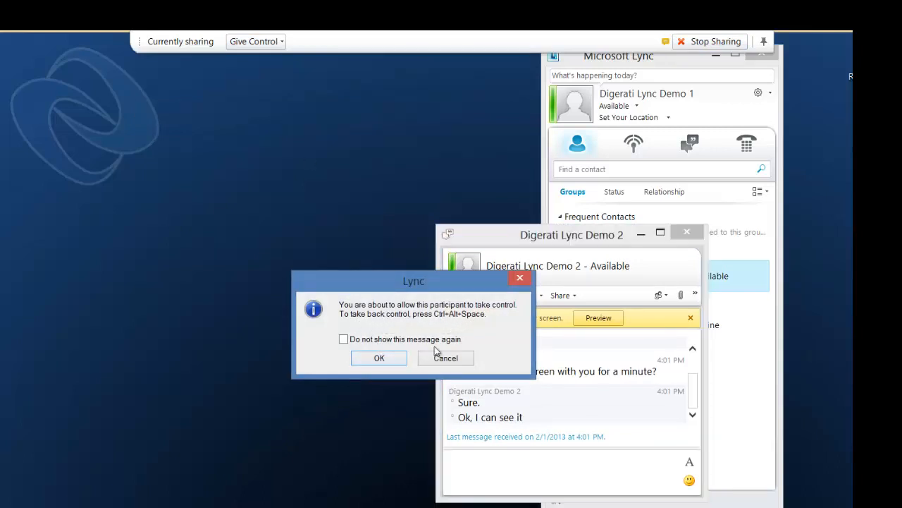
left_click(378, 358)
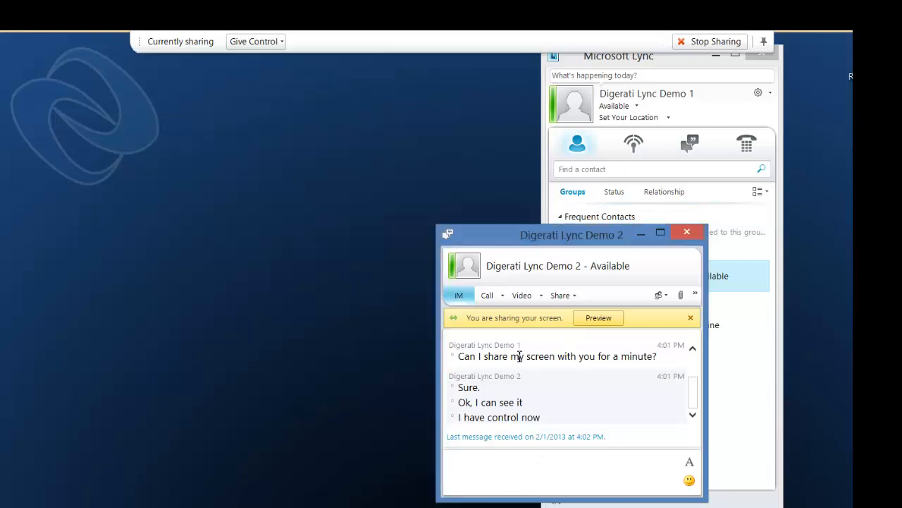
mouse_move(548, 458)
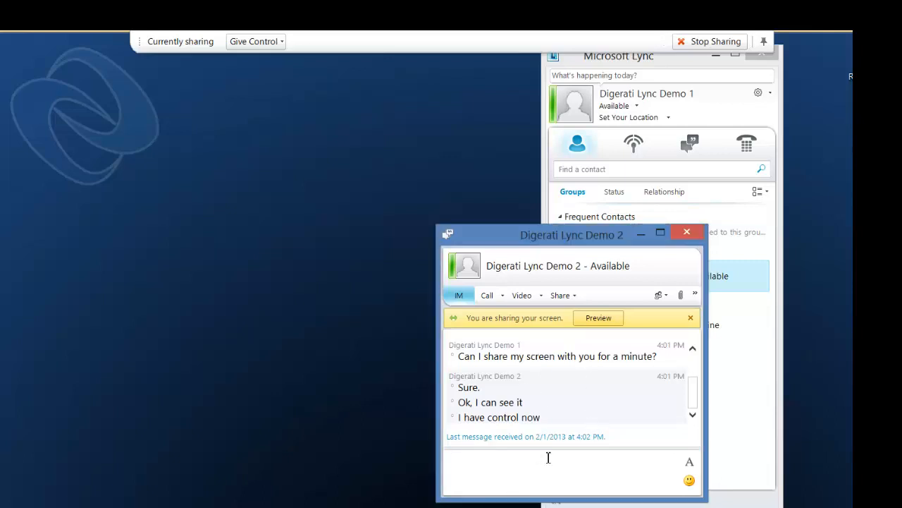
type("thank")
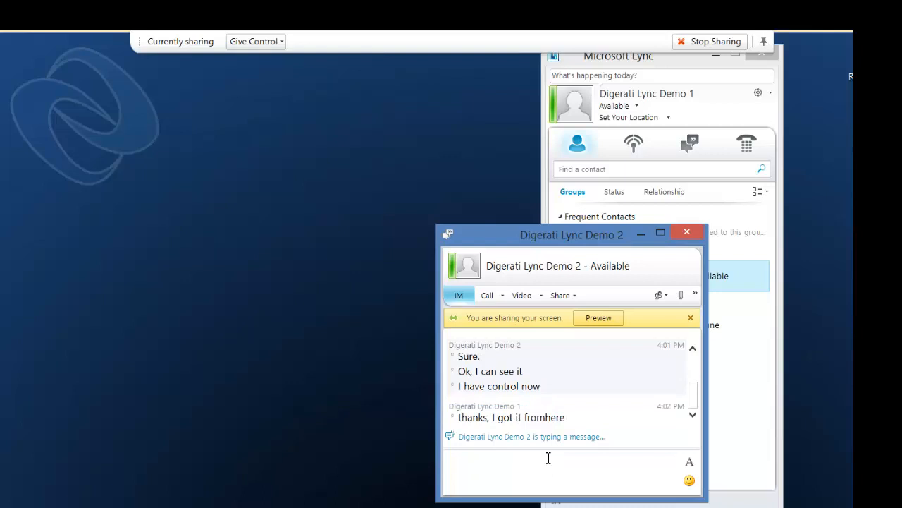
Stop sharing the desktop, send 'Thanks.' and close the conversation with Demo 2.
left_click(548, 459)
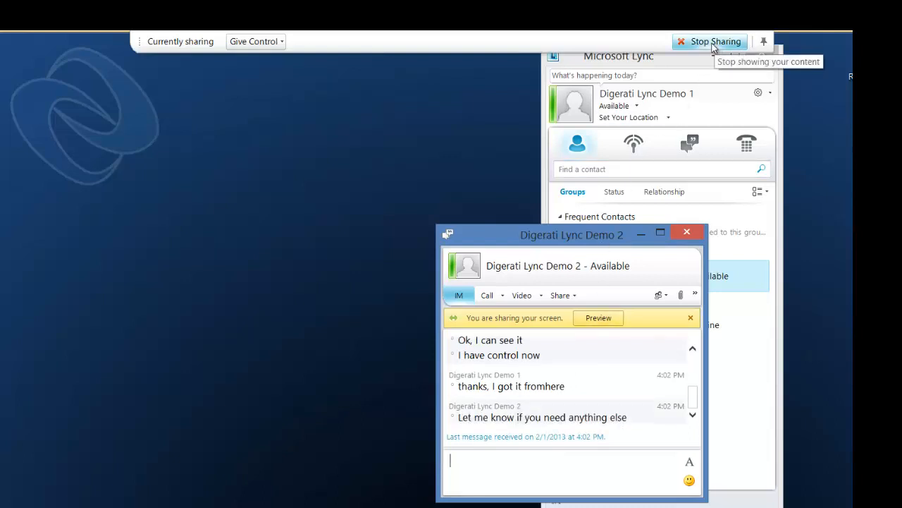
left_click(716, 42)
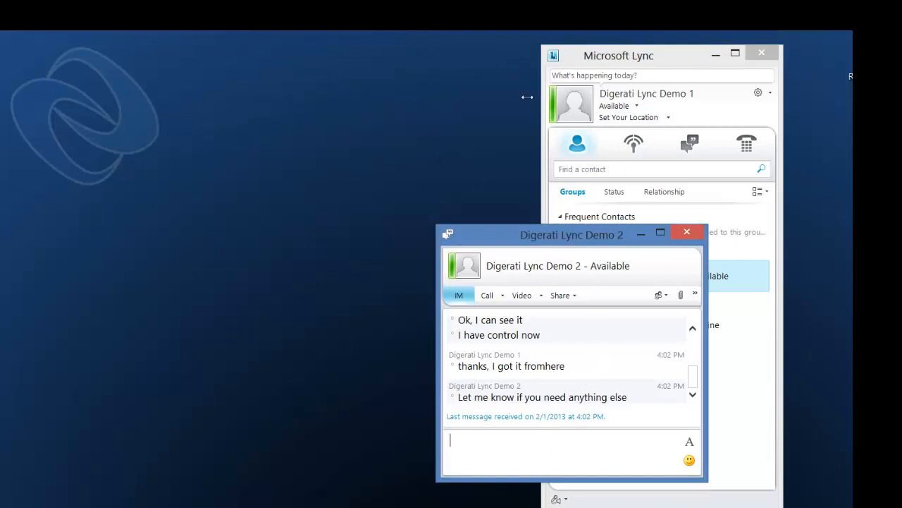
mouse_move(559, 456)
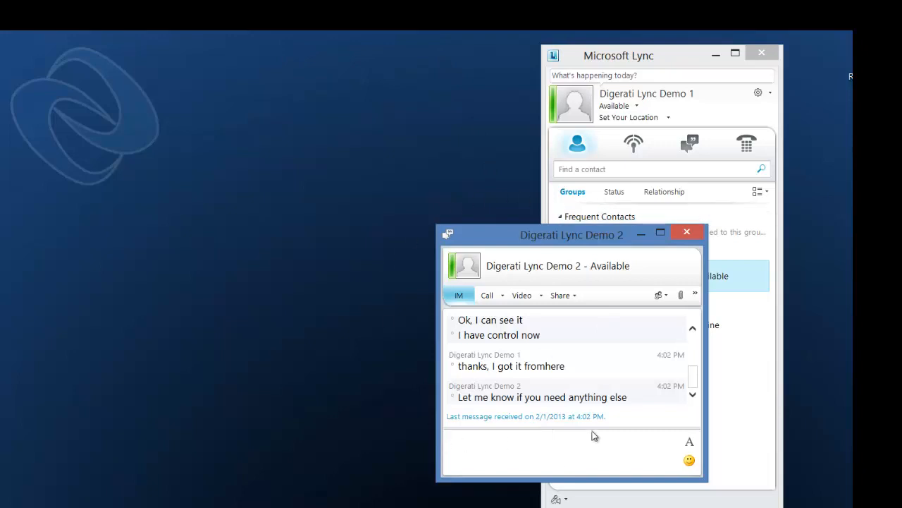
type("Th")
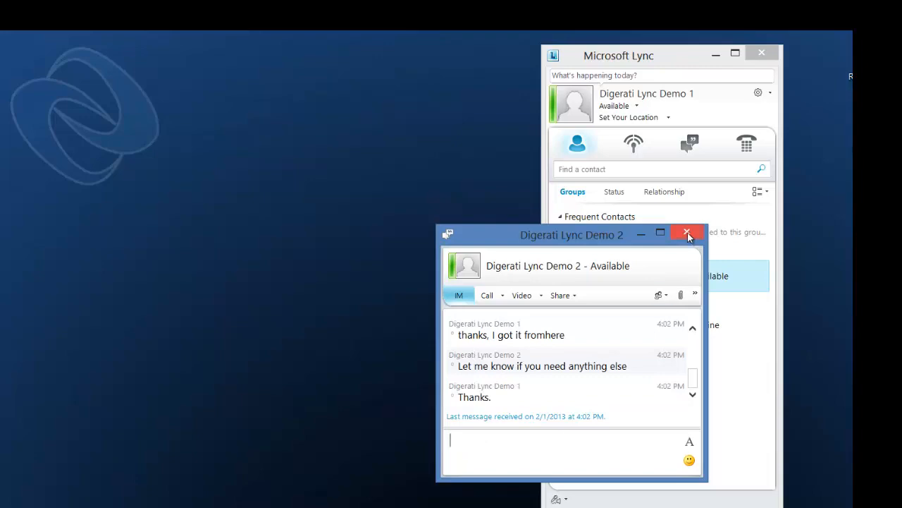
left_click(688, 234)
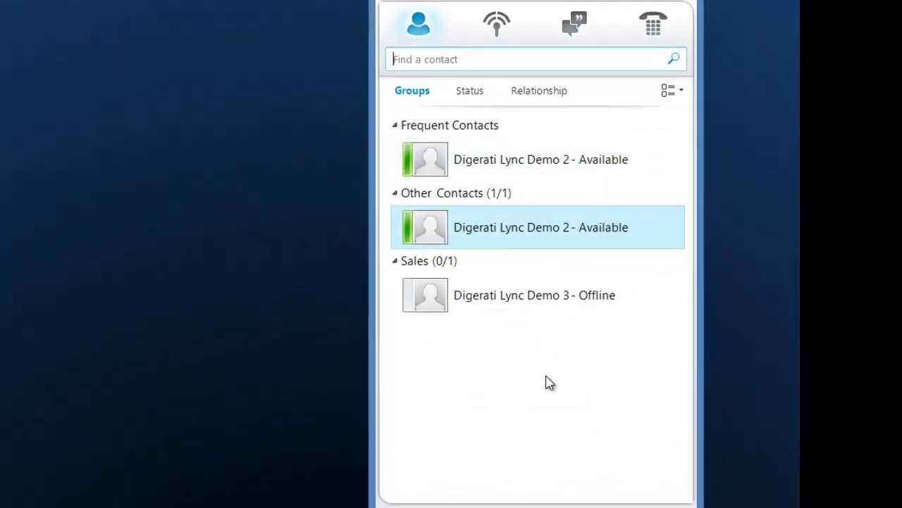
mouse_move(541, 303)
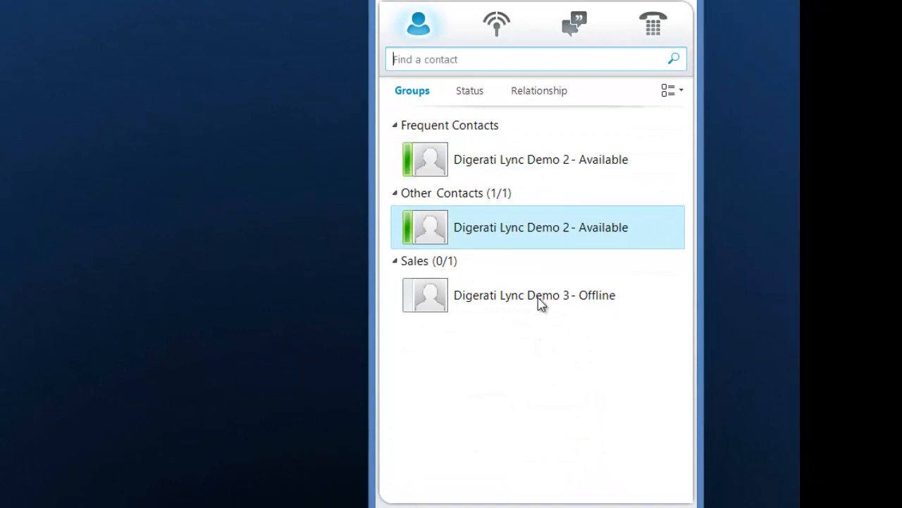
mouse_move(538, 241)
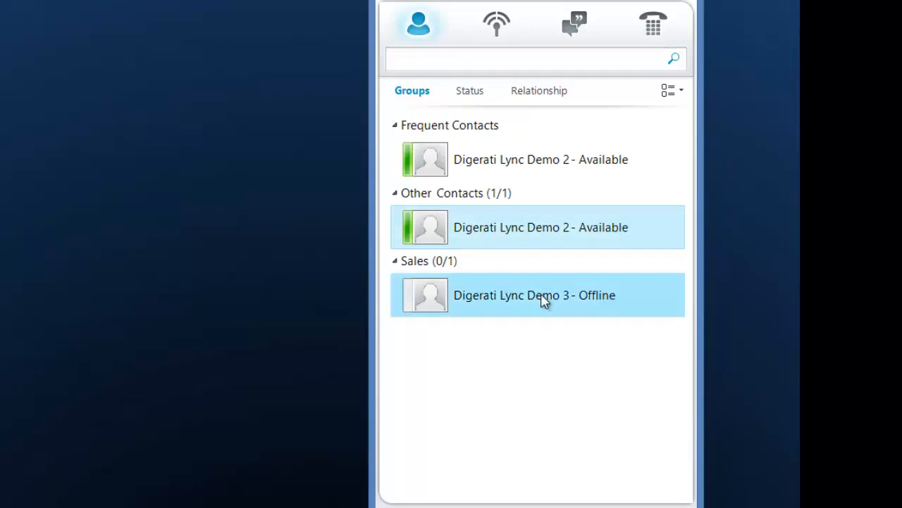
Send an instant message to Demo 2 and Demo 3 together as a group conversation.
right_click(541, 227)
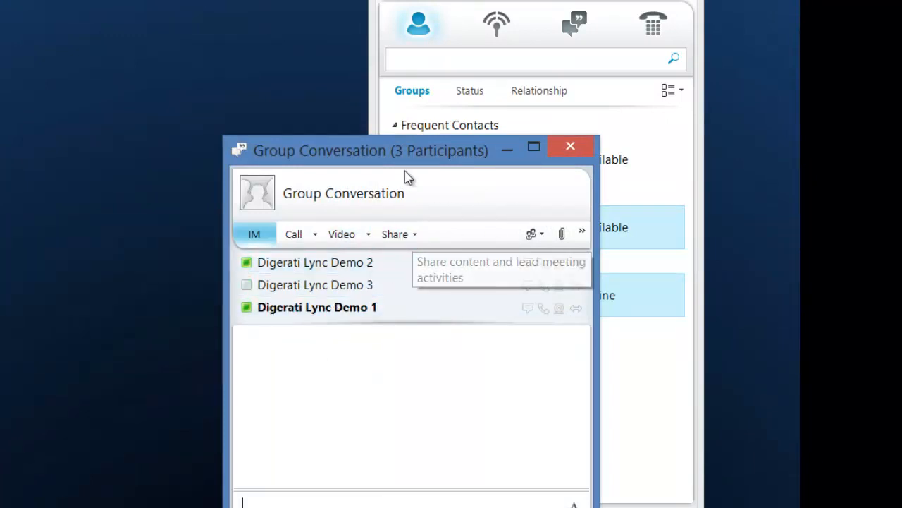
left_click(571, 146)
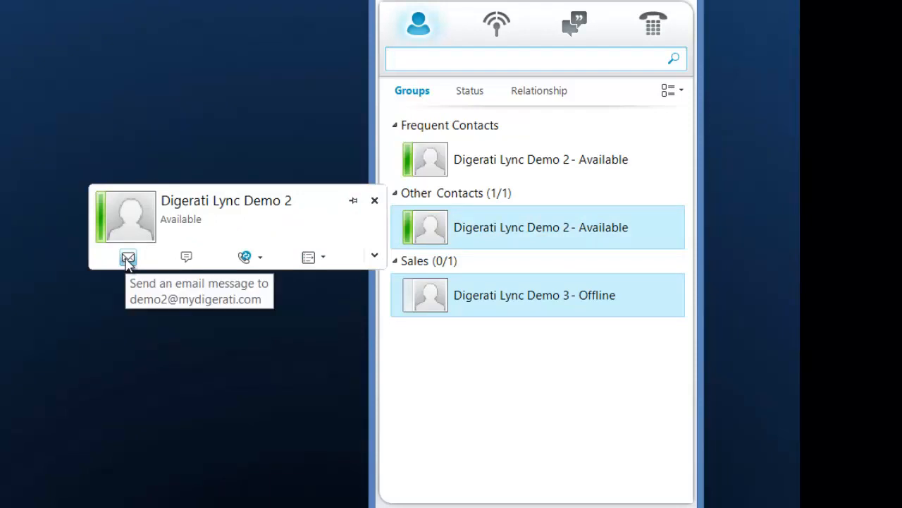
Attempt to email Demo 2 from the contact card and dismiss the Outlook error.
left_click(127, 255)
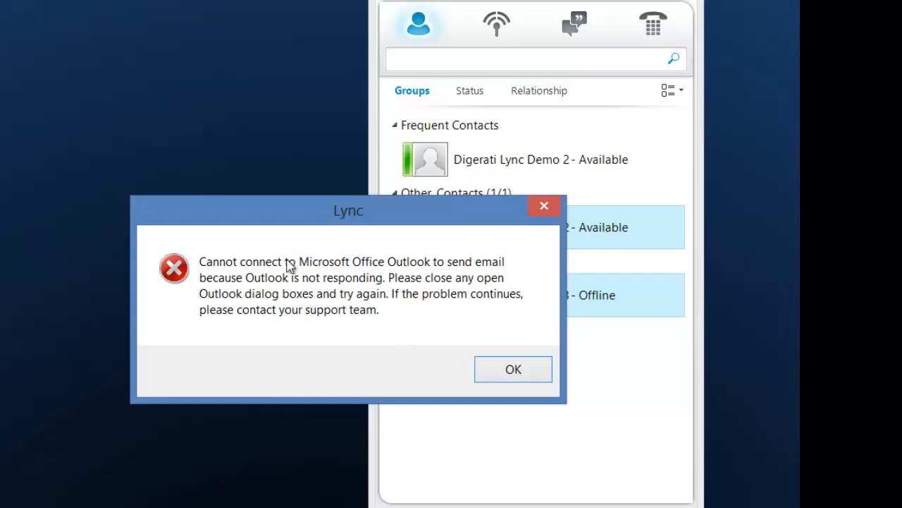
mouse_move(409, 274)
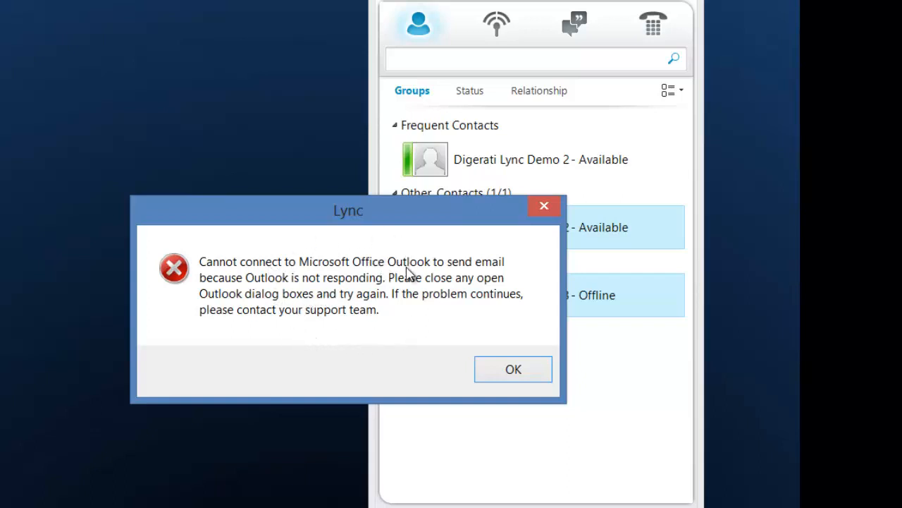
mouse_move(399, 296)
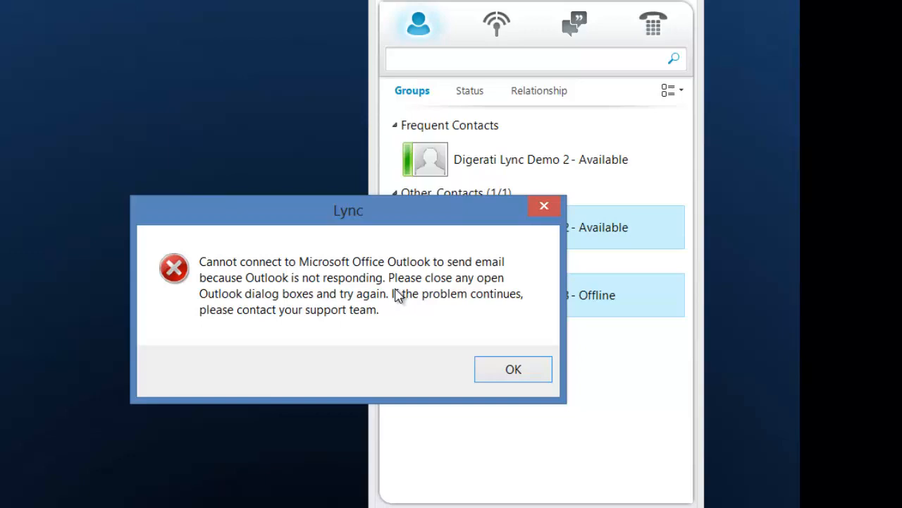
mouse_move(514, 370)
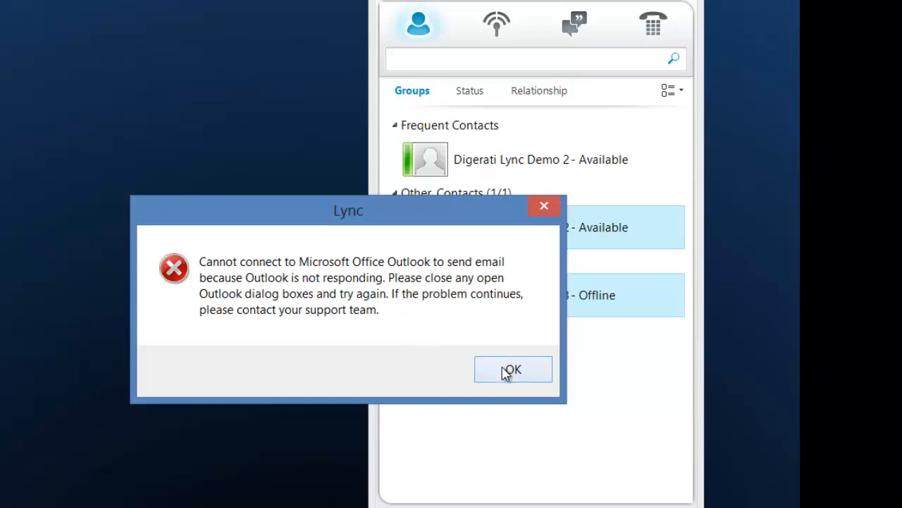
left_click(513, 370)
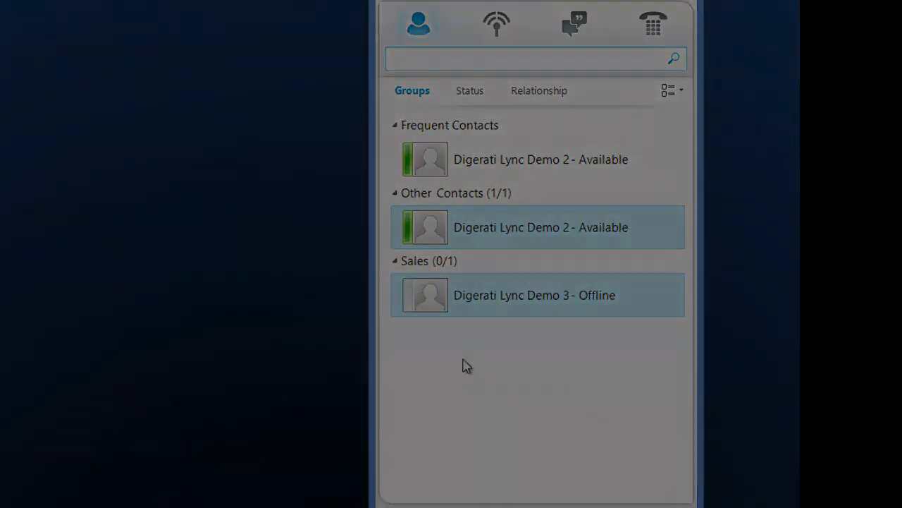